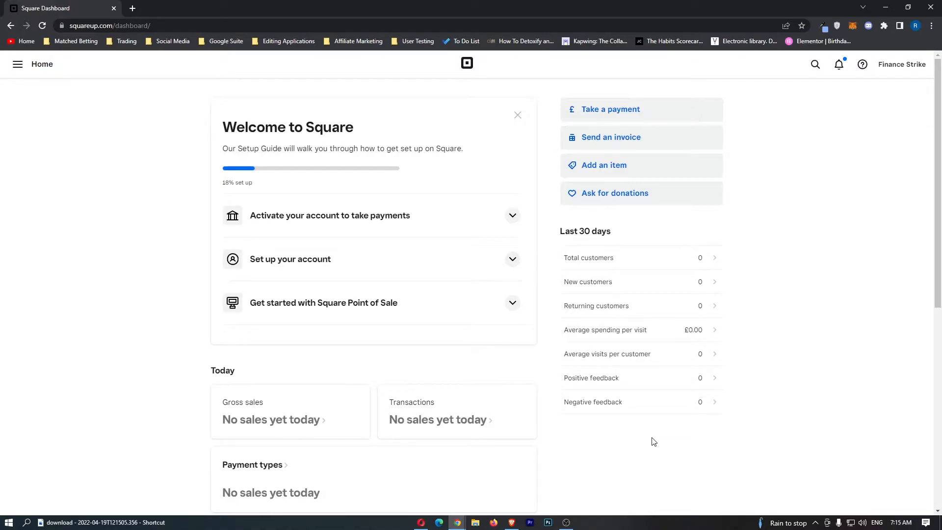
mouse_move(588, 281)
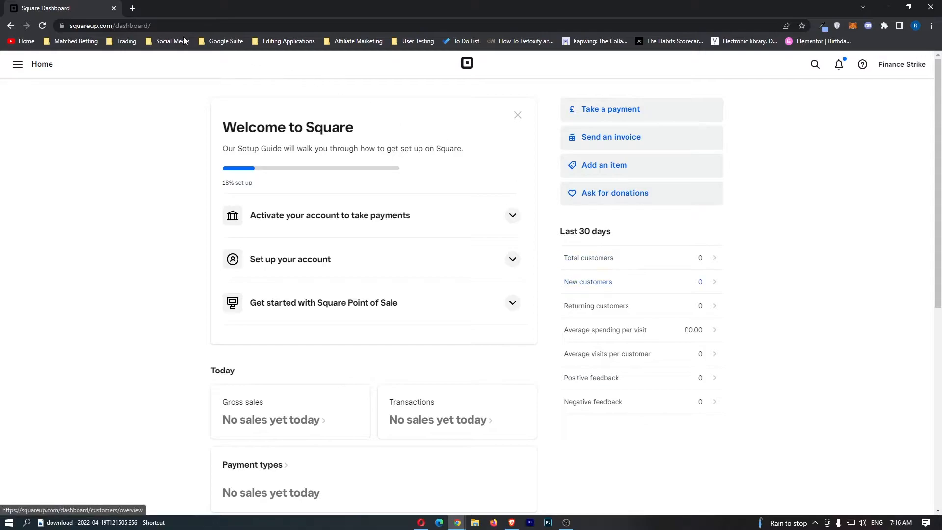
mouse_move(871, 135)
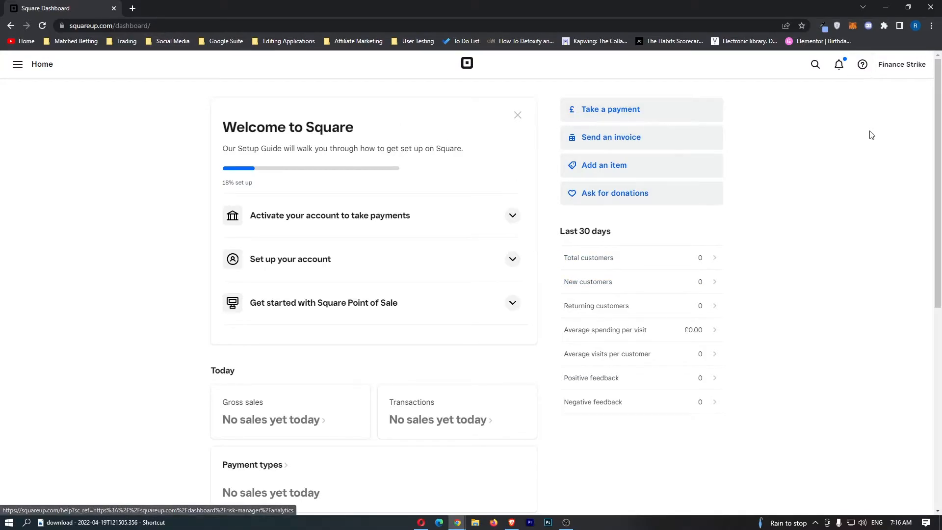
mouse_move(44, 86)
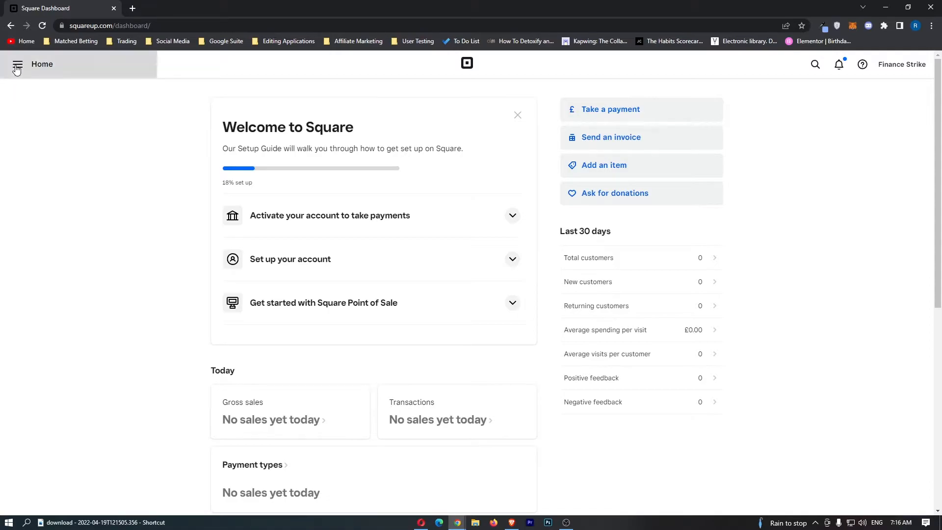
- Navigate via Payments to the empty Subscriptions page and begin a new plan
left_click(16, 64)
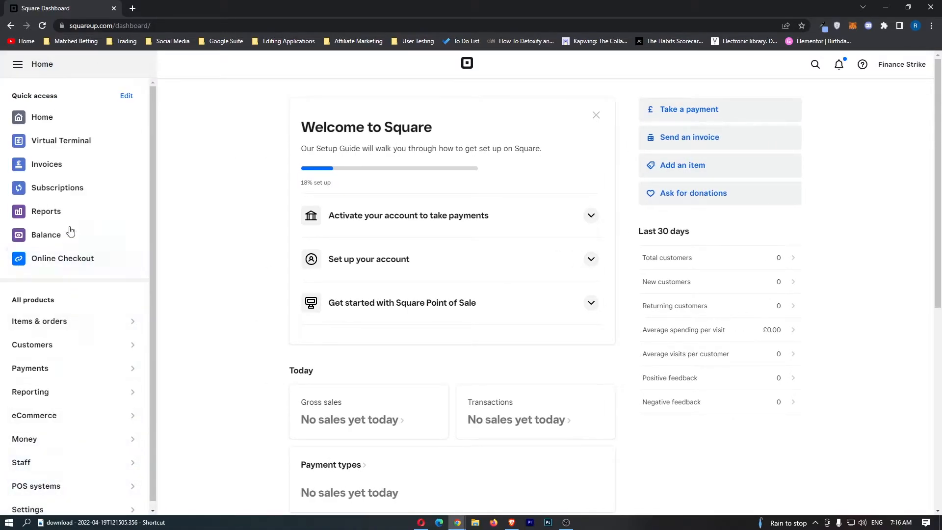
mouse_move(69, 377)
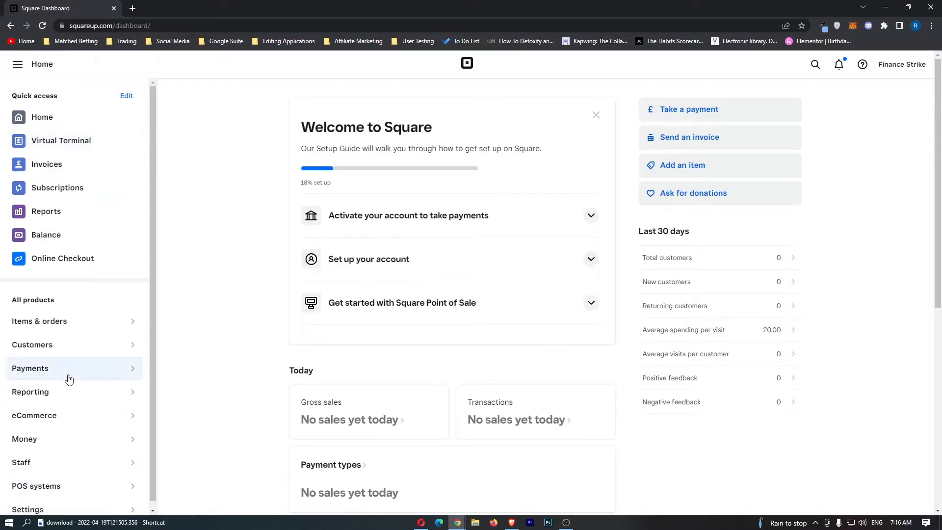
left_click(30, 367)
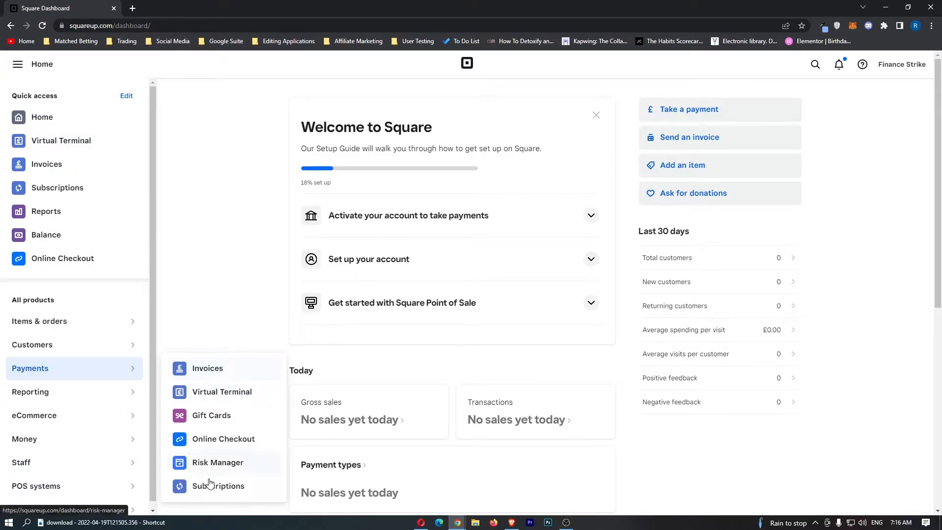
mouse_move(218, 486)
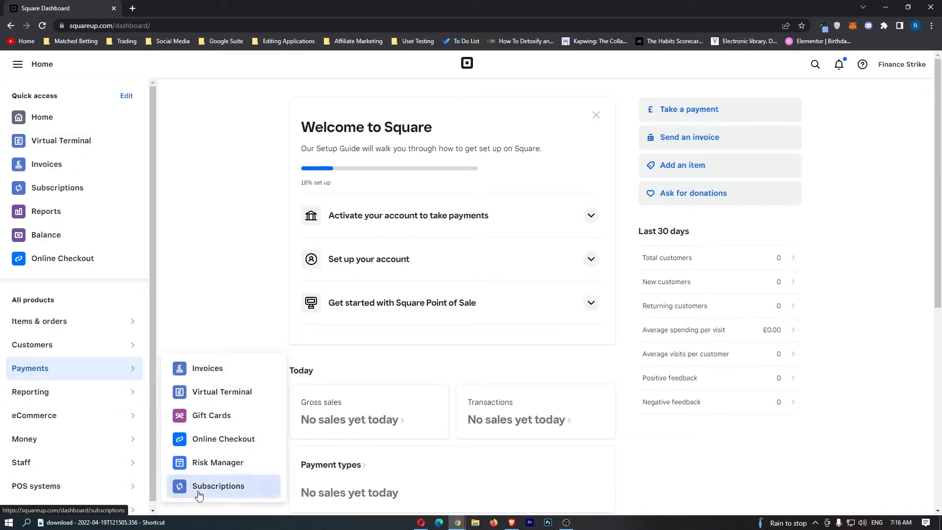
left_click(217, 485)
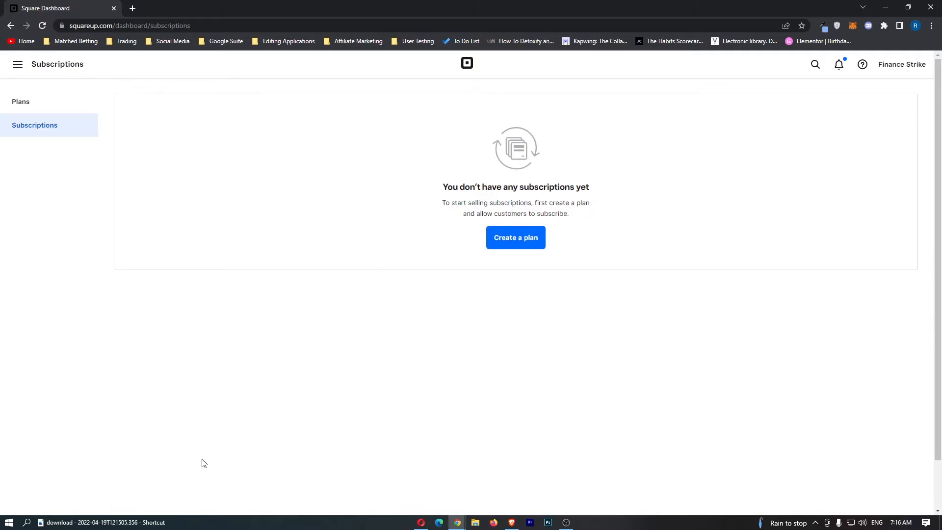
mouse_move(514, 237)
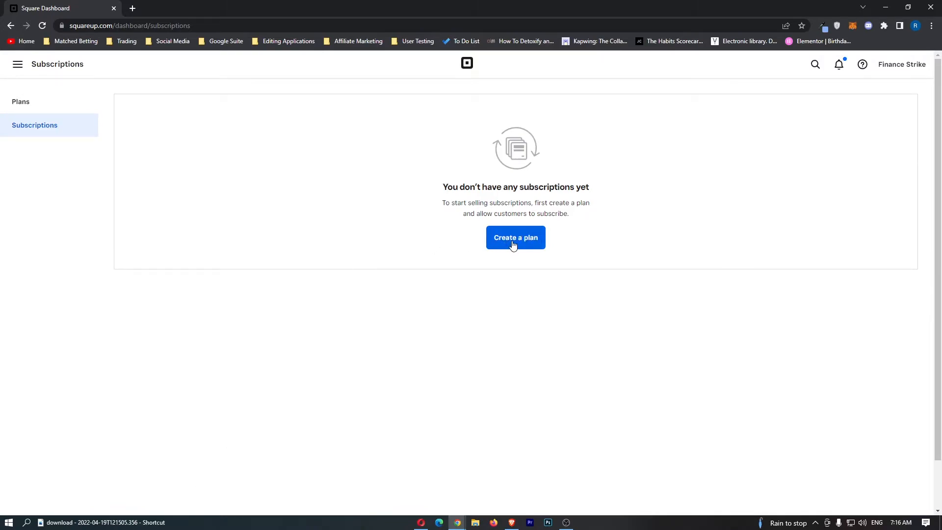
left_click(515, 237)
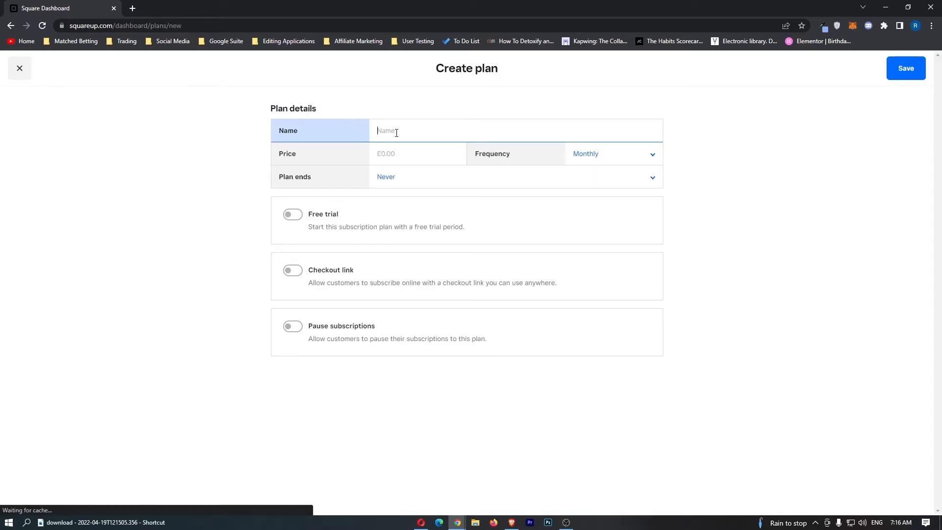
- Save a plan named 'Subscribe' at £0.00 monthly with the free trial turned off
type("Subscribe")
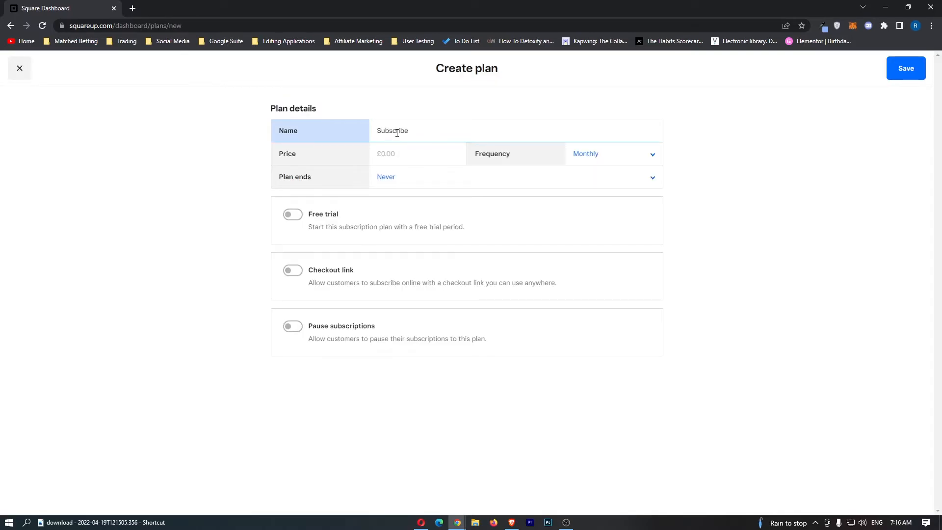
left_click(418, 153)
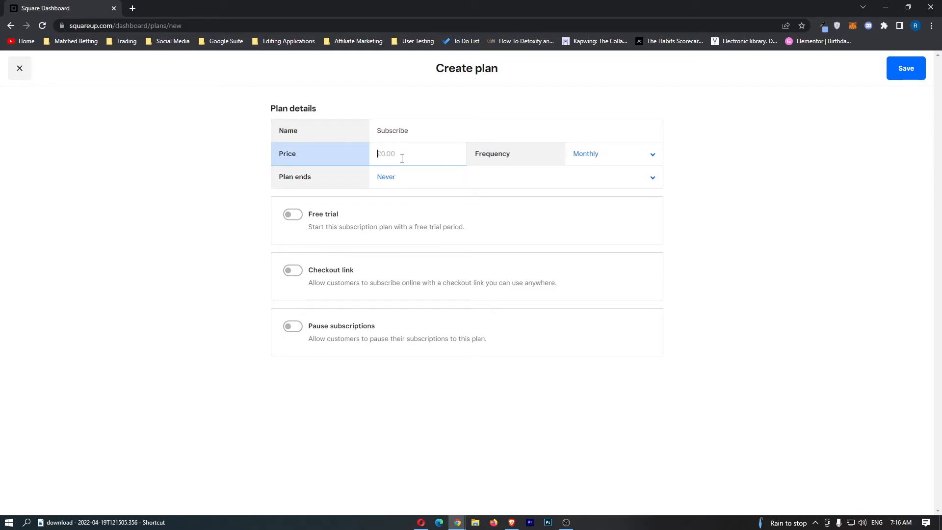
mouse_move(502, 164)
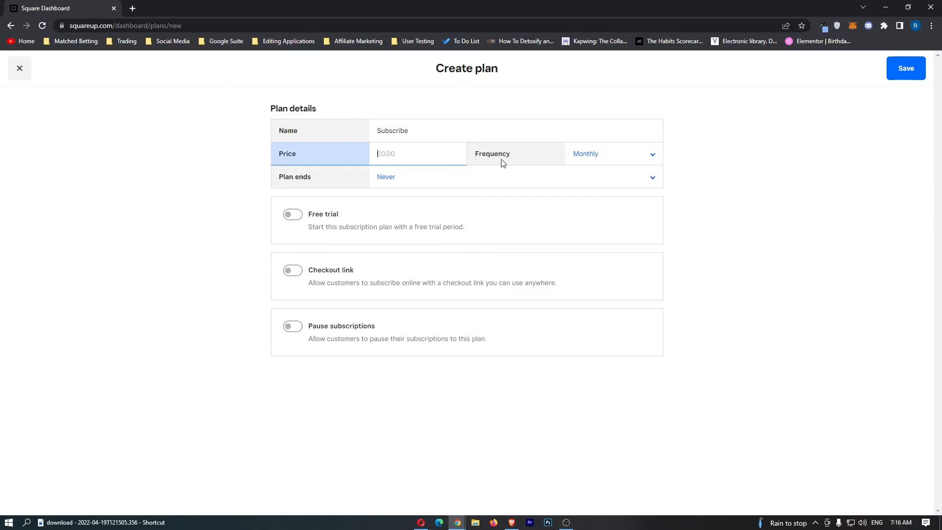
left_click(293, 270)
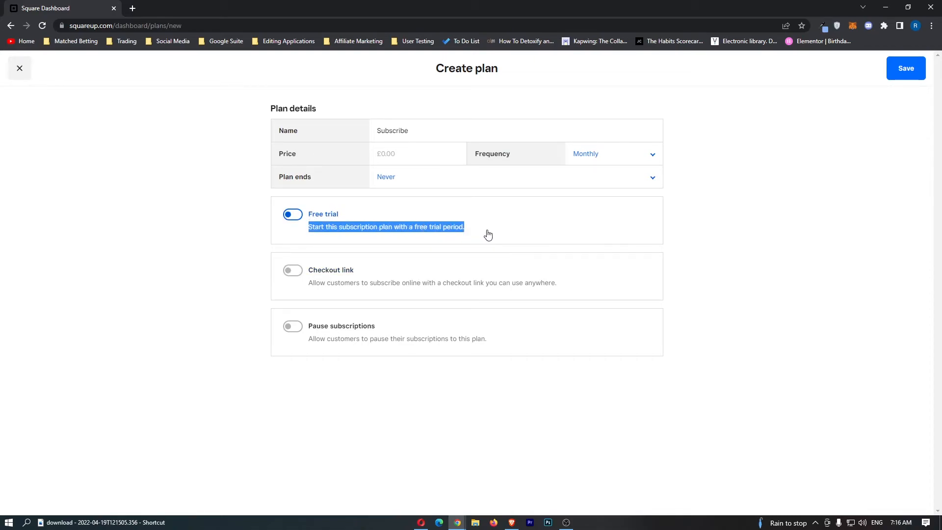
left_click(292, 214)
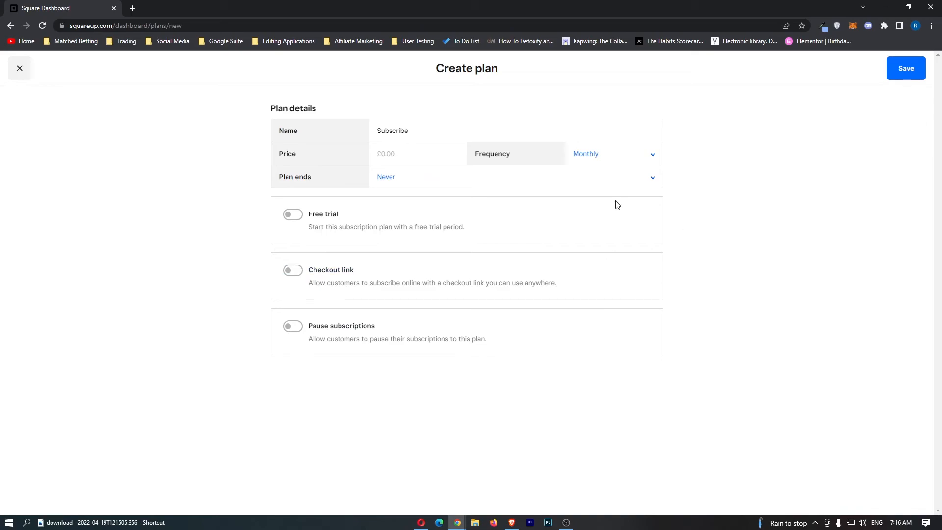
left_click(905, 67)
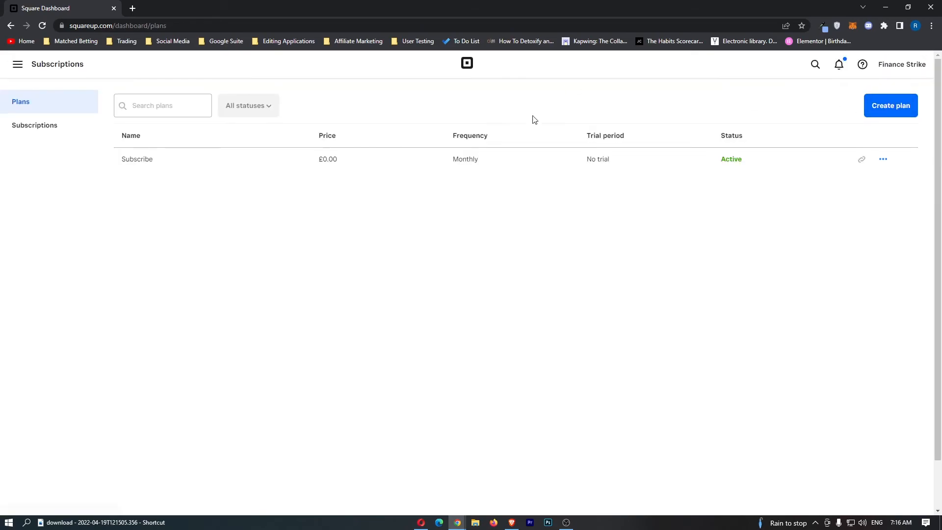